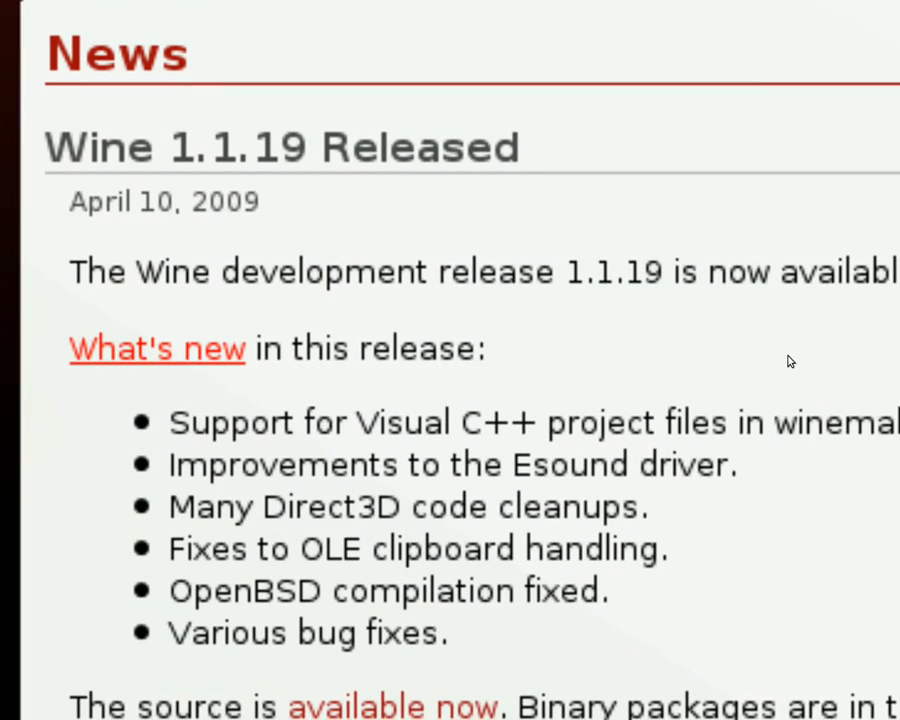
Read through the Wine 1.1.19 release news on the WineHQ page
scroll(down, 3)
text(regedit)
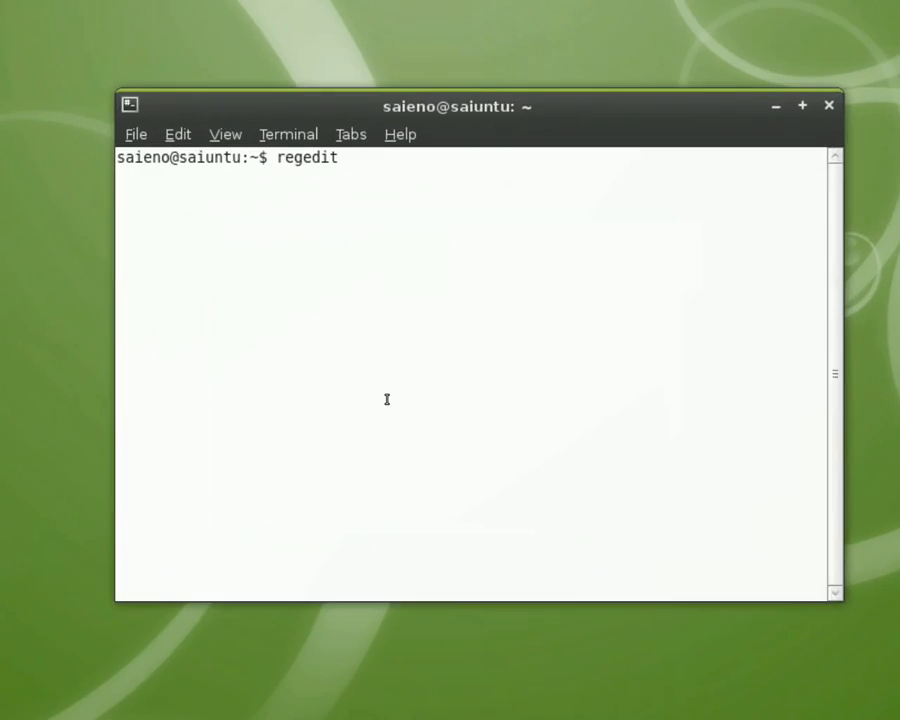
Run regedit from the terminal to launch Wine's Registry Editor
click(802, 104)
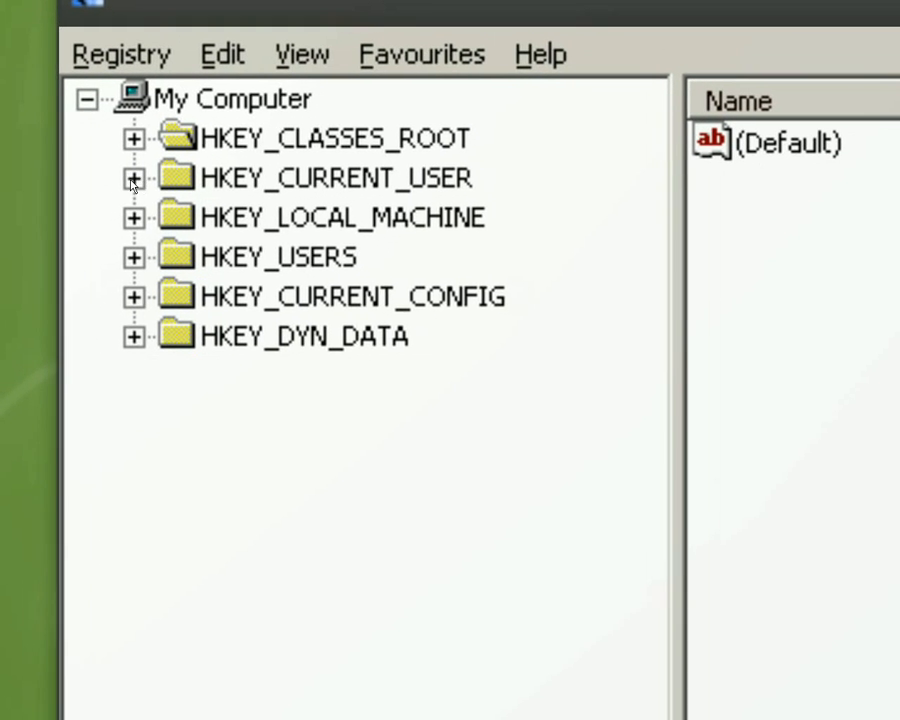
Create and select a Direct3D key under HKEY_CURRENT_USER\Software\Wine
click(133, 178)
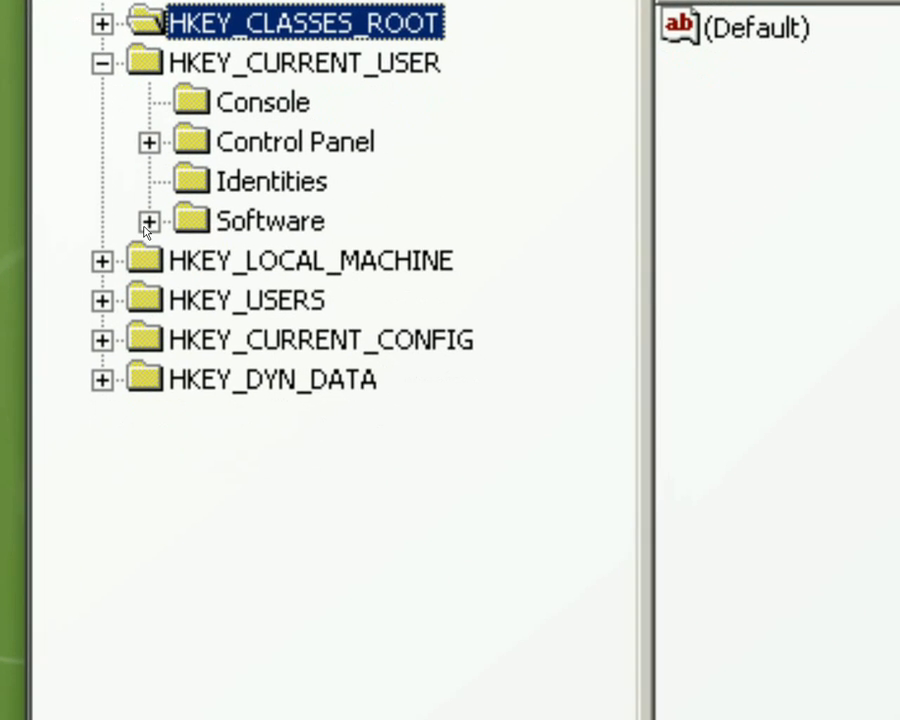
click(148, 221)
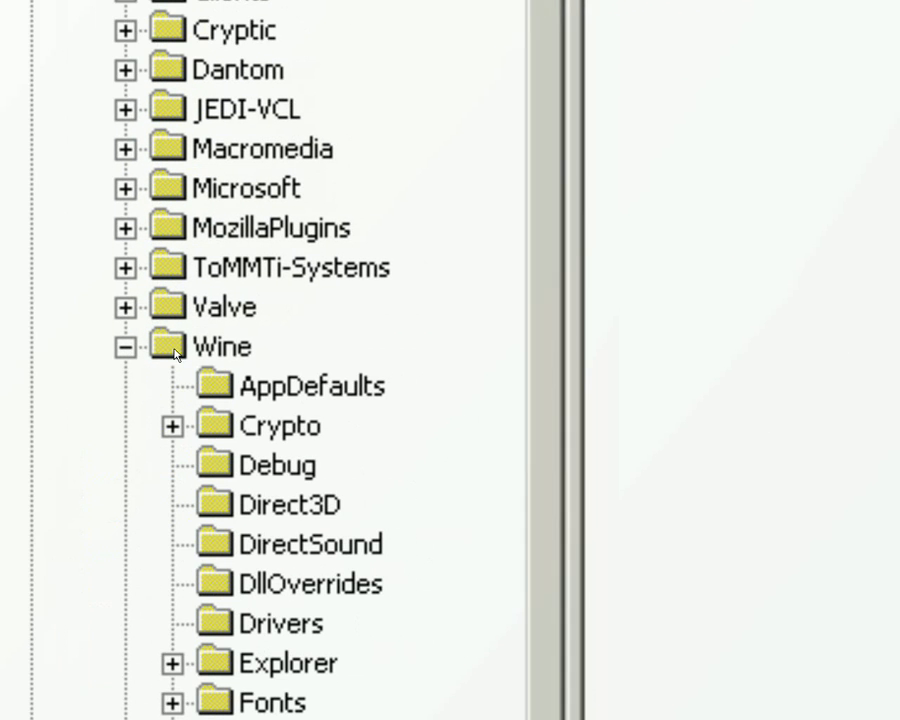
click(222, 345)
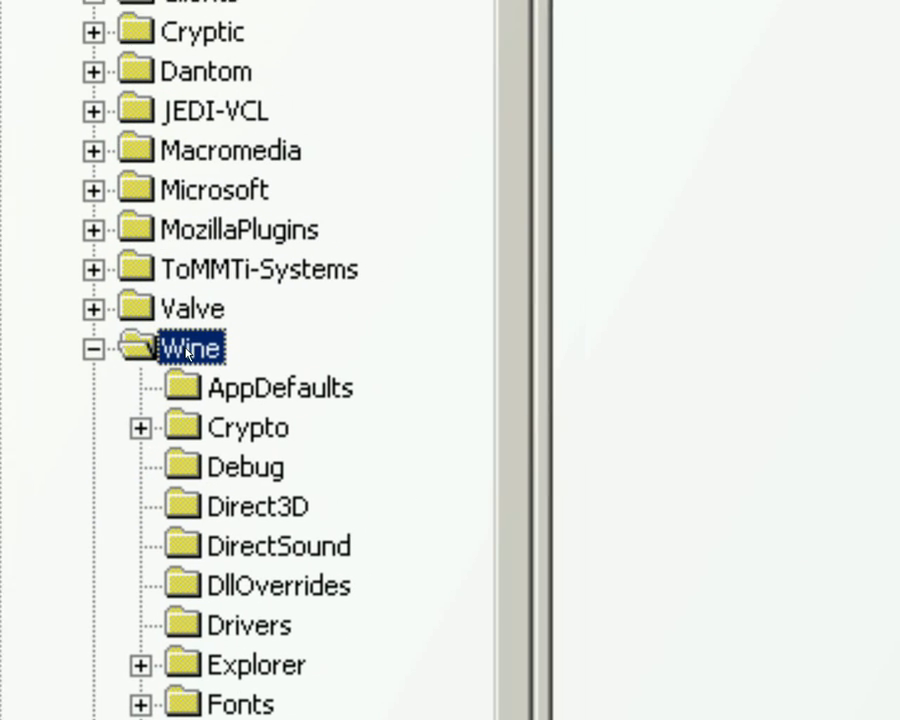
right_click(190, 347)
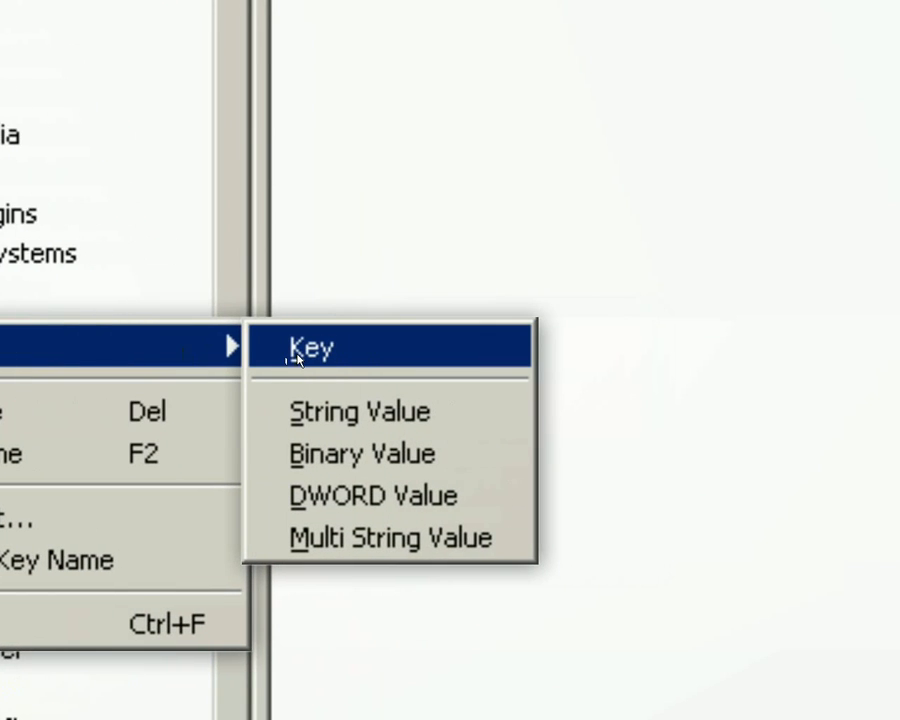
click(318, 347)
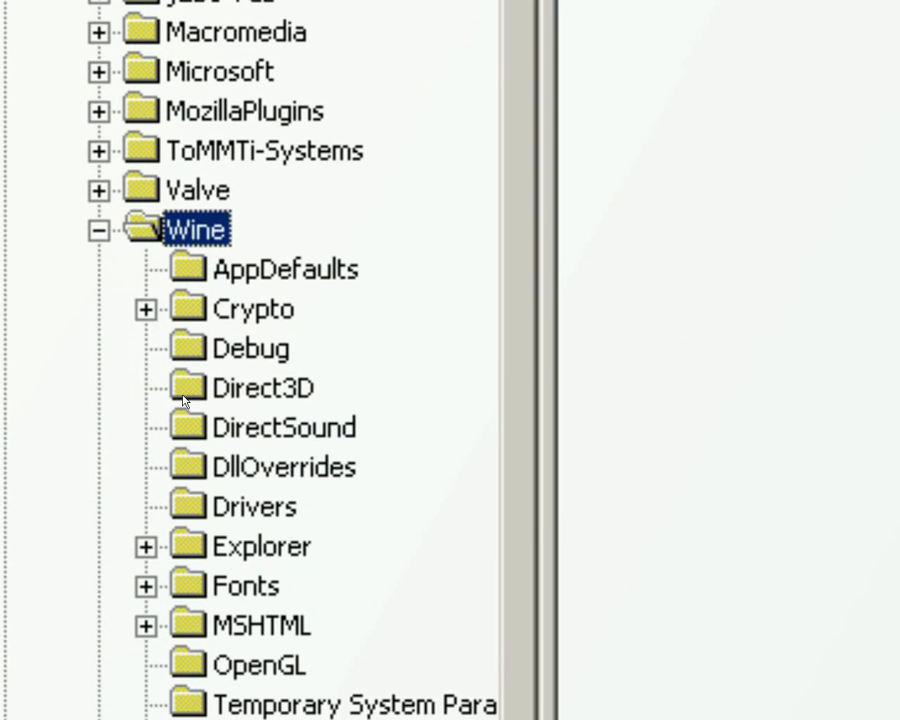
click(267, 387)
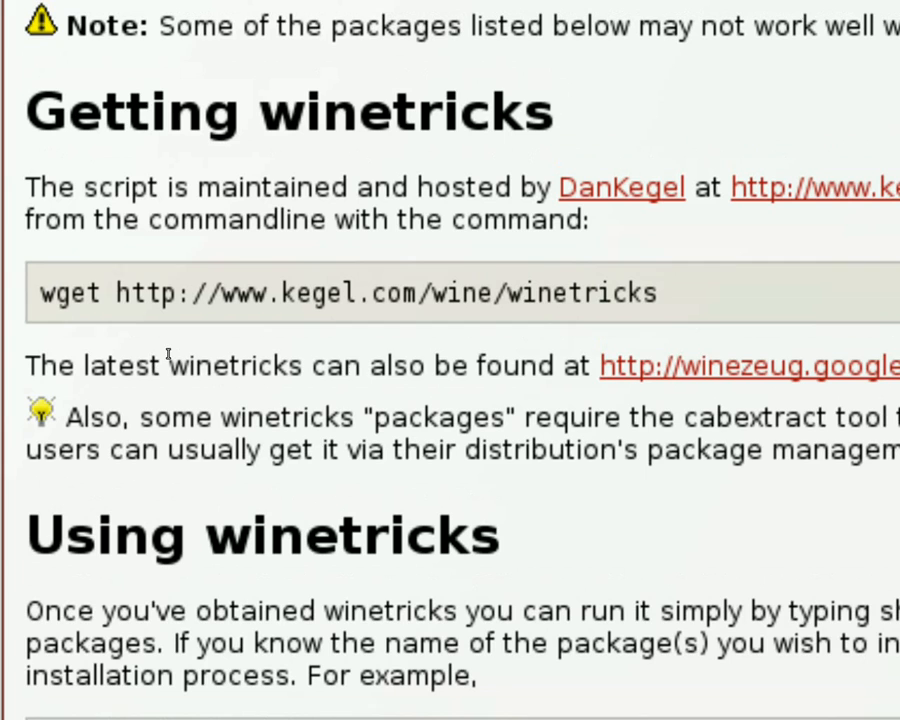
Reach the 'Getting winetricks' section with its wget download command
scroll(down, 3)
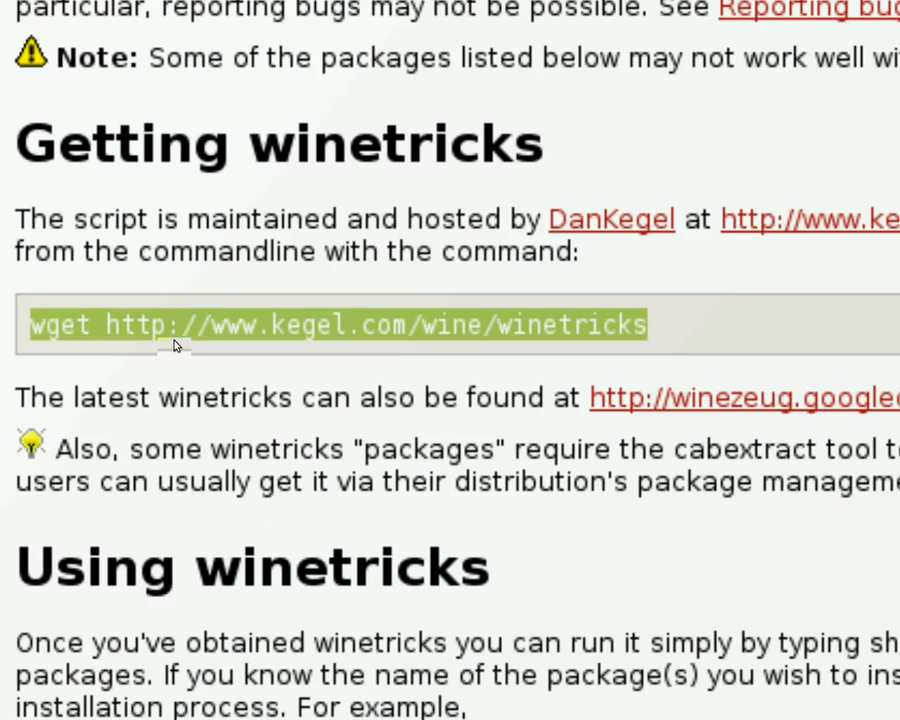
scroll(down, 3)
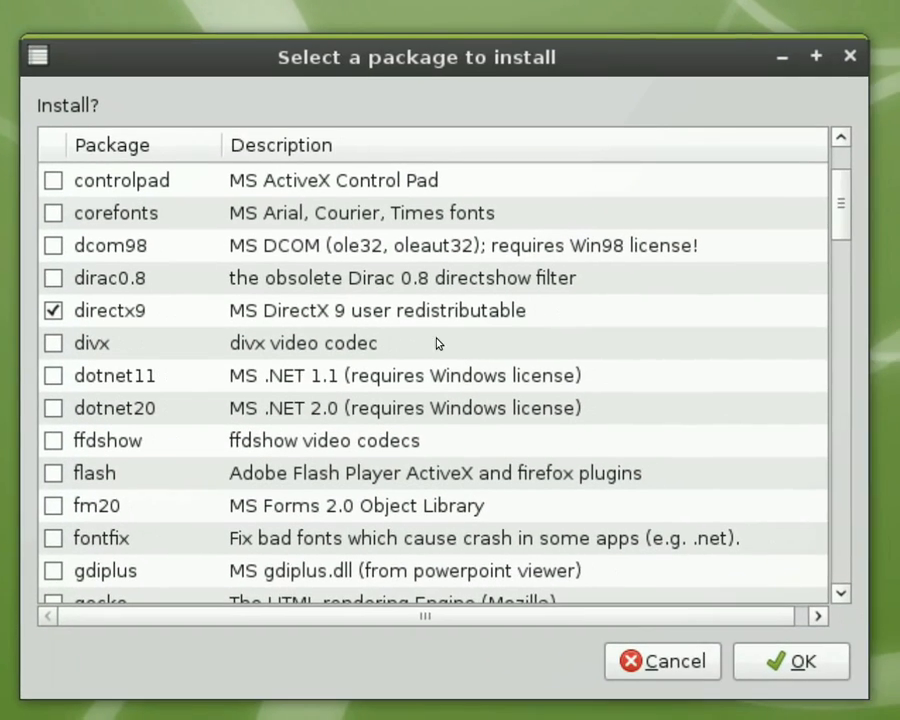
Choose the directx9 package in winetricks and start its installation
drag(416, 57, 451, 113)
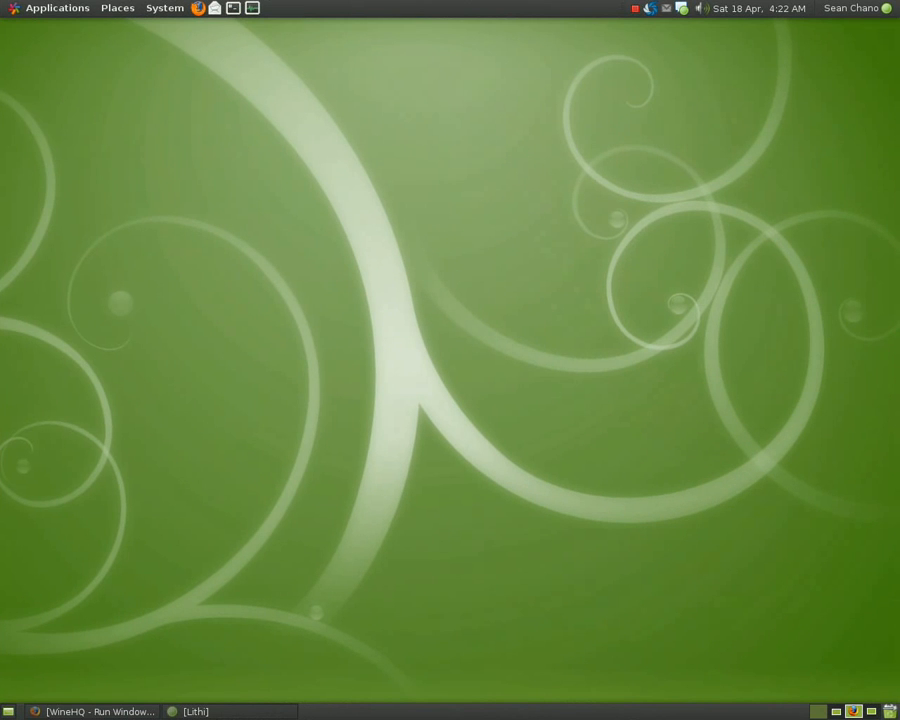
Launch Perfect World International and start the game client from its launcher
click(57, 8)
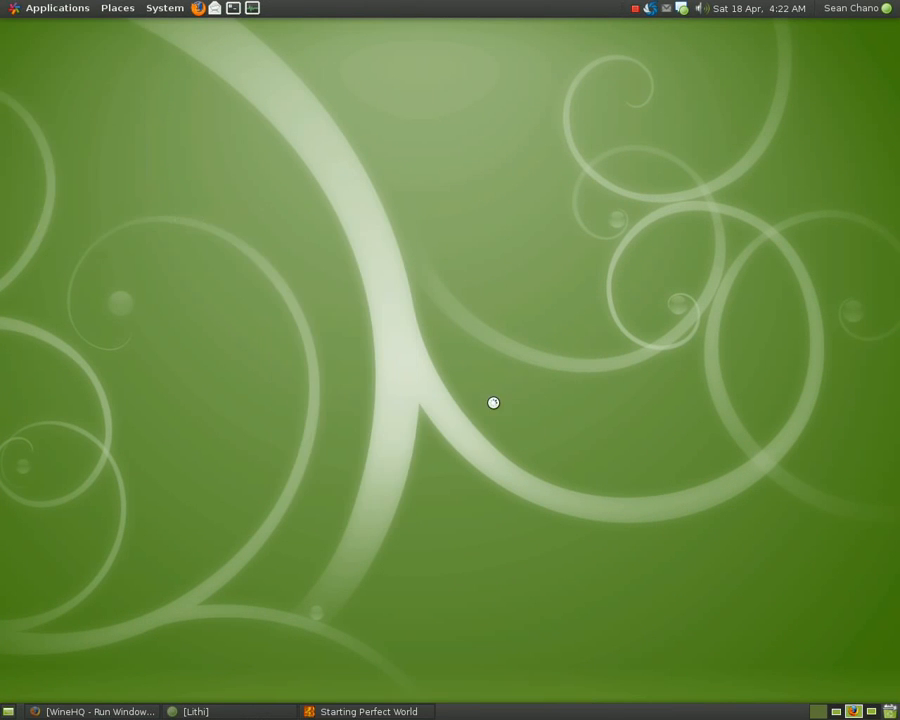
mouse_move(534, 400)
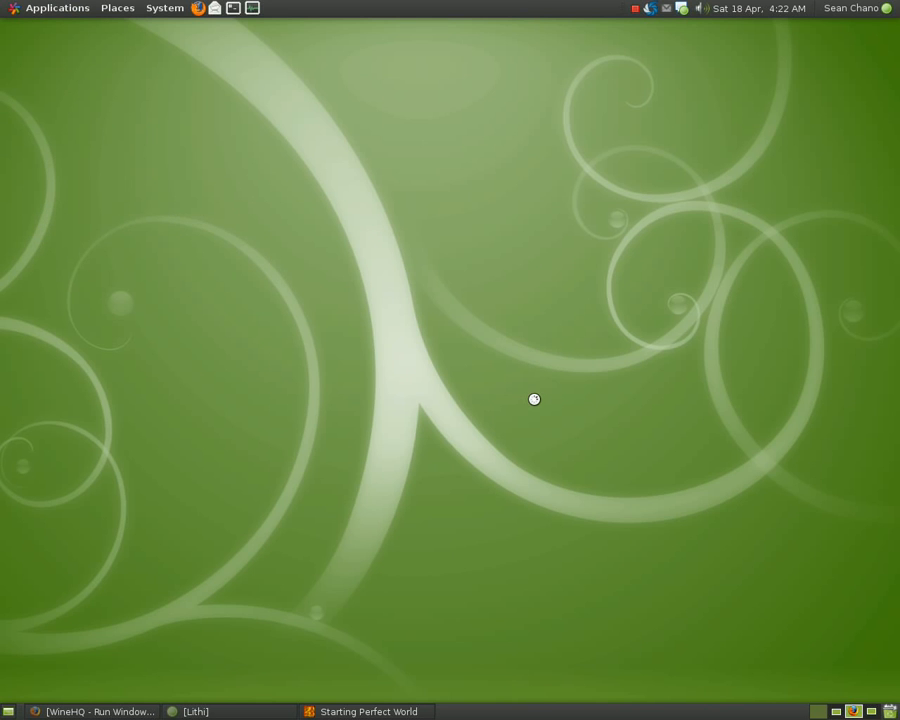
mouse_move(547, 402)
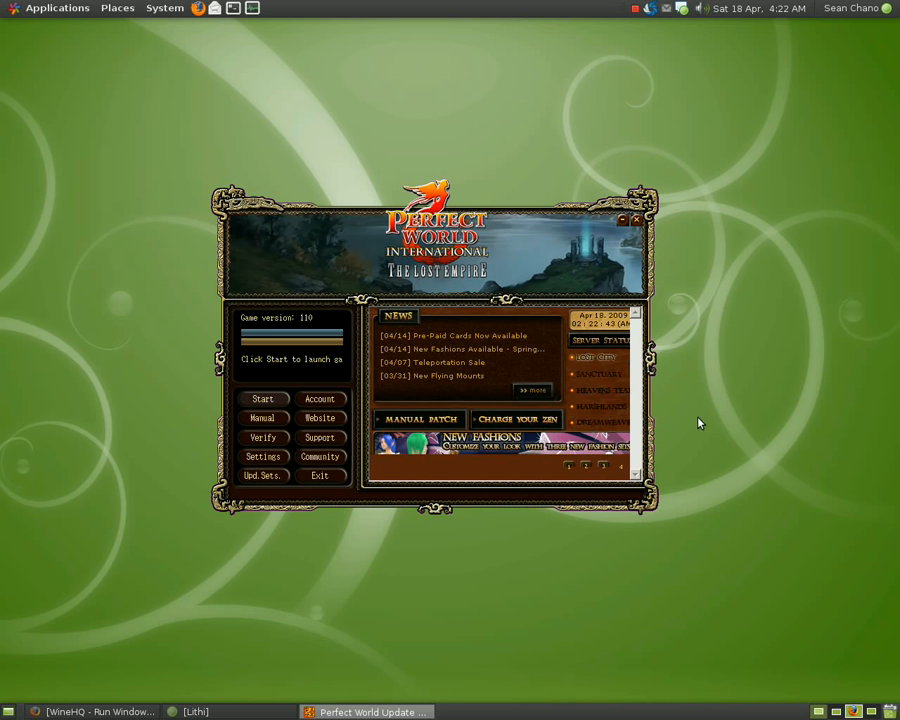
mouse_move(263, 399)
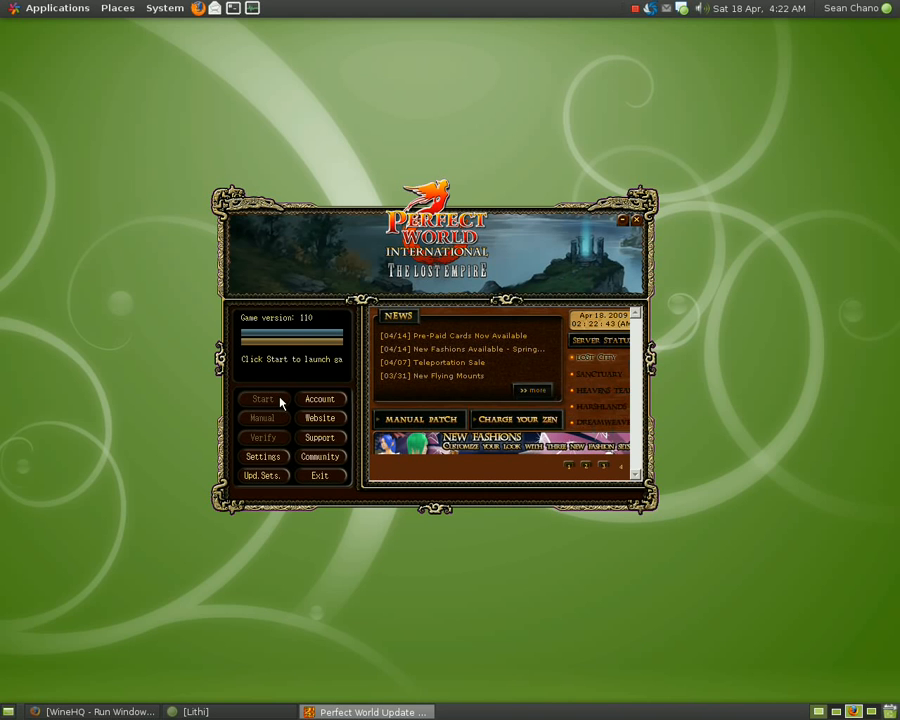
click(262, 399)
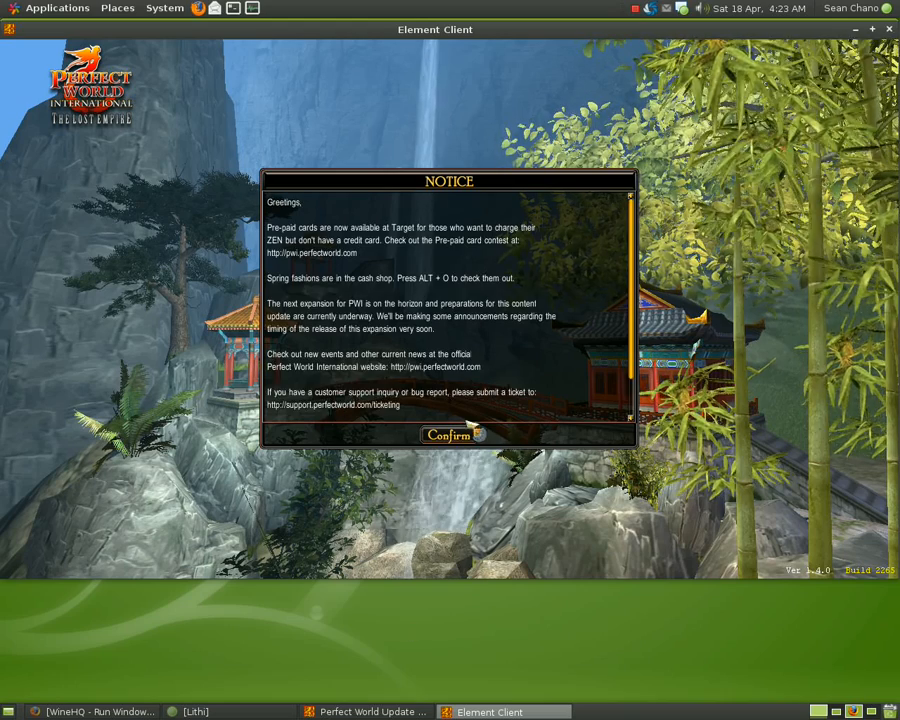
Dismiss the notice, log in, and enter the world as the level 57 Barbarian
click(449, 435)
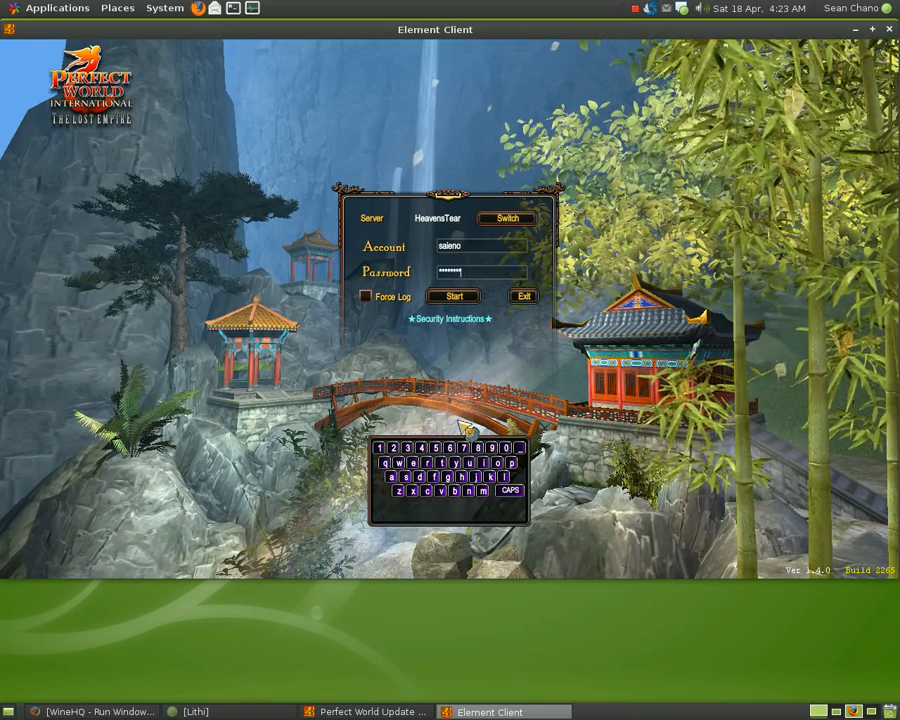
click(453, 296)
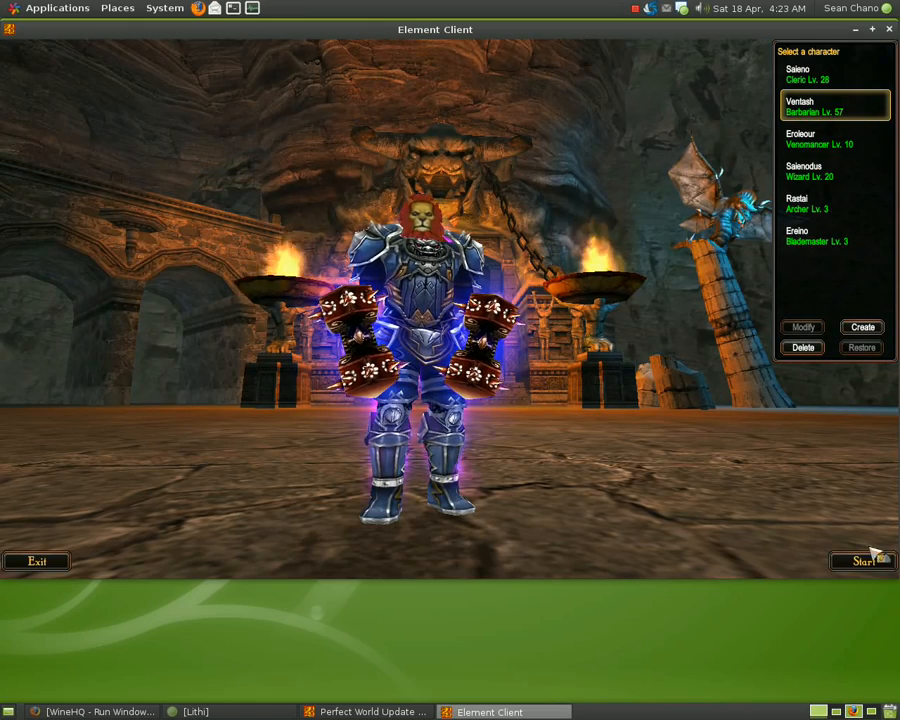
click(861, 560)
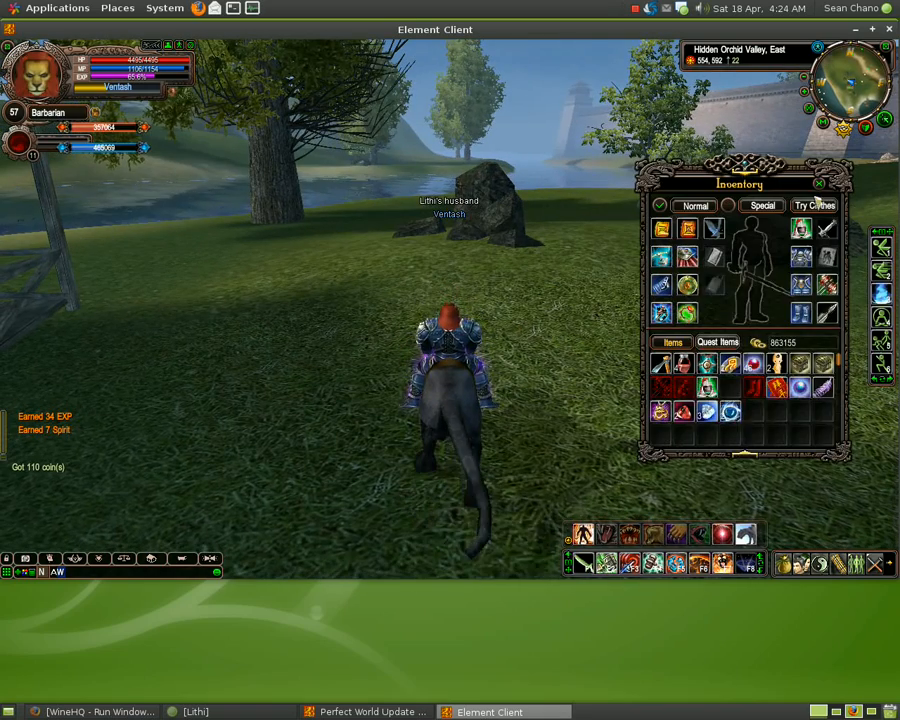
Close the Inventory window, leaving Ventash mounted in Hidden Orchid Valley
click(818, 184)
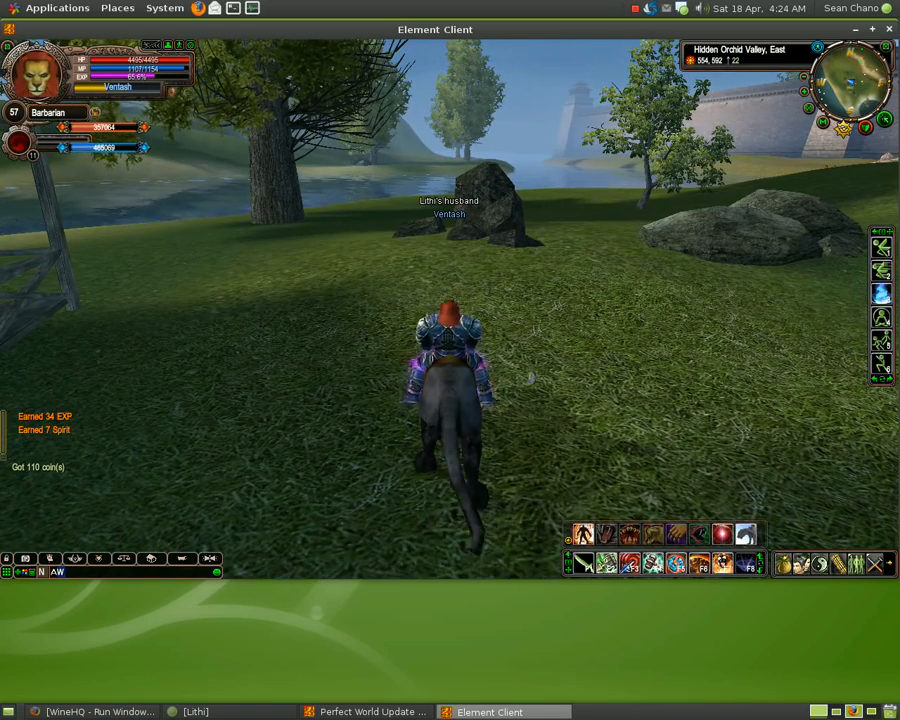